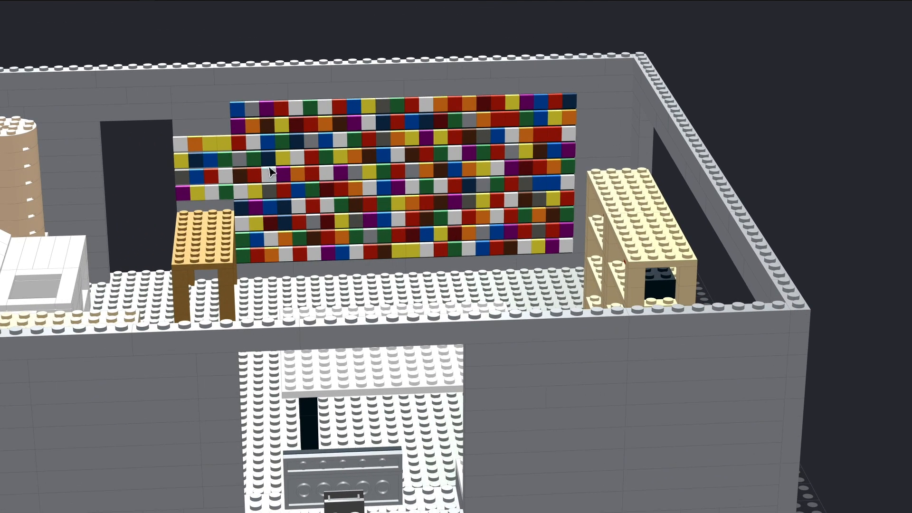
{"action": "mouse_move", "coordinate": [281, 247]}
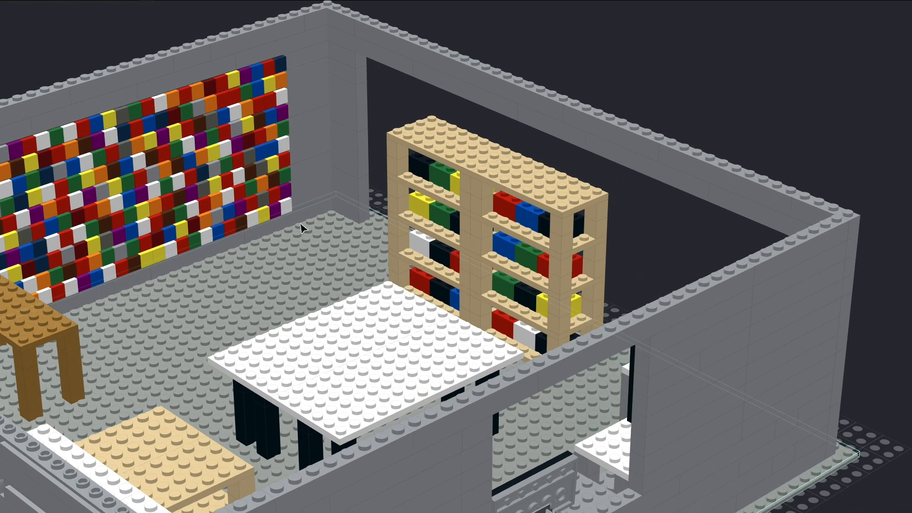
{"action": "mouse_move", "coordinate": [352, 259]}
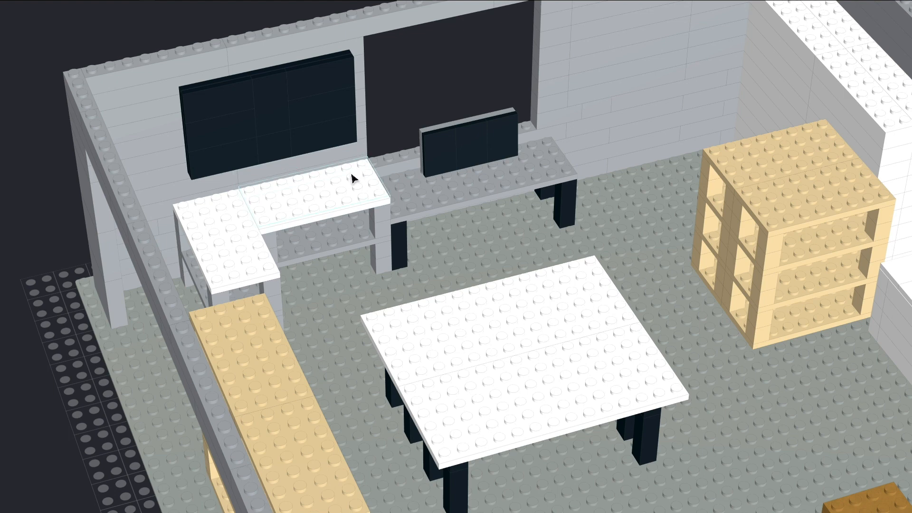
{"action": "mouse_move", "coordinate": [355, 177]}
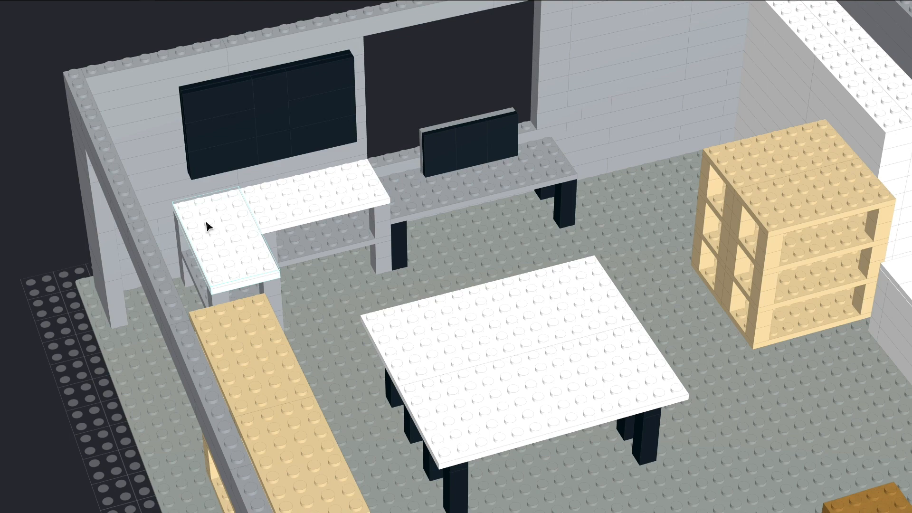
{"action": "mouse_move", "coordinate": [233, 265]}
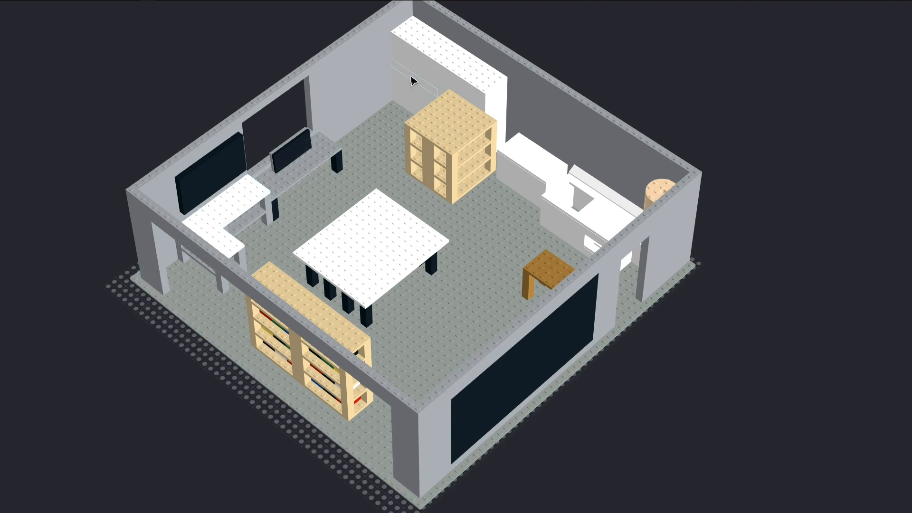
{"action": "mouse_move", "coordinate": [177, 266]}
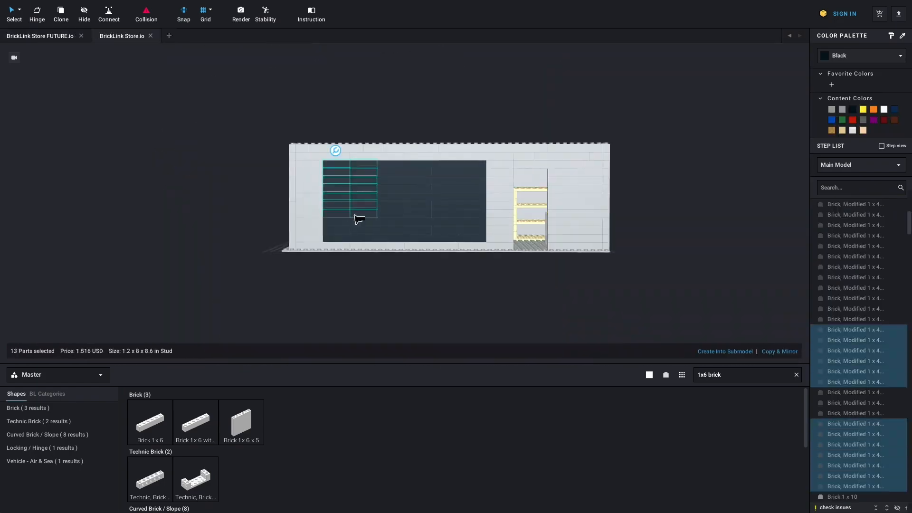
Open the BrickLink Store FUTURE.io model and rotate the view around its drawer rows
{"action": "left_click", "coordinate": [40, 35]}
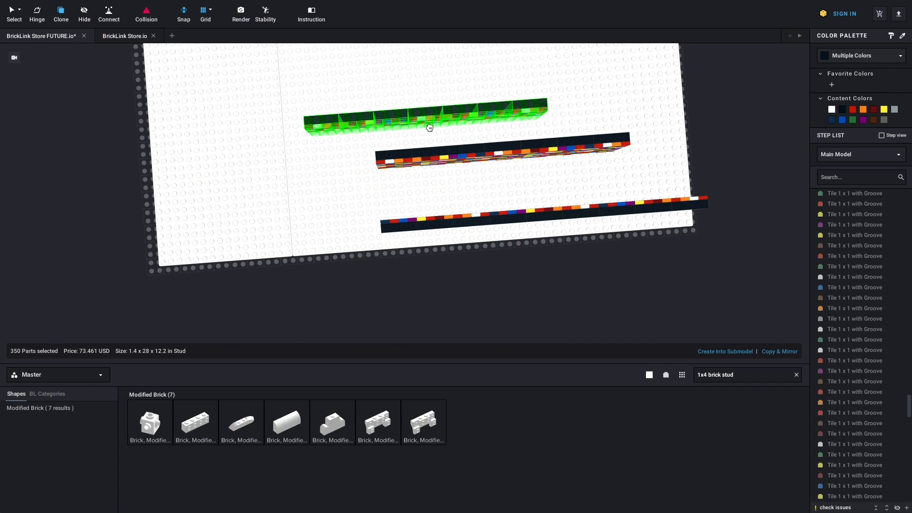
{"action": "left_click_drag", "start_coordinate": [430, 127], "coordinate": [519, 156]}
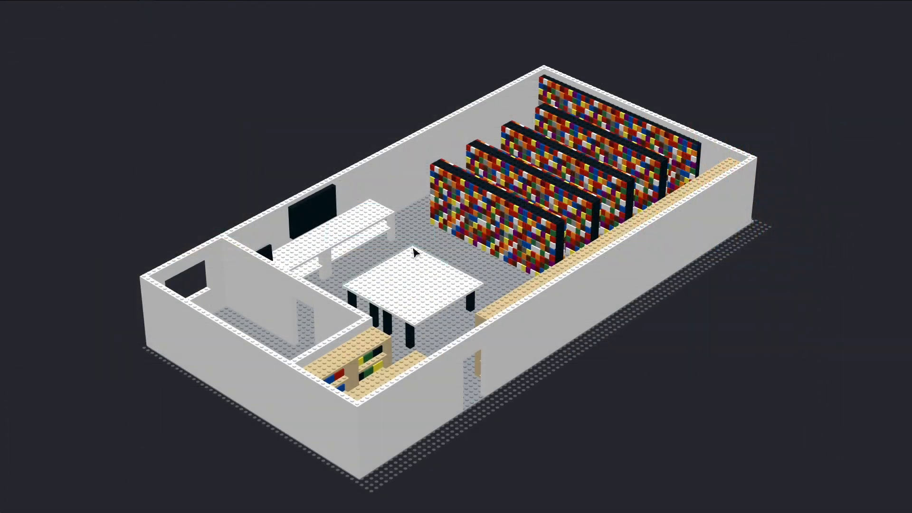
{"action": "left_click_drag", "start_coordinate": [412, 250], "coordinate": [384, 259]}
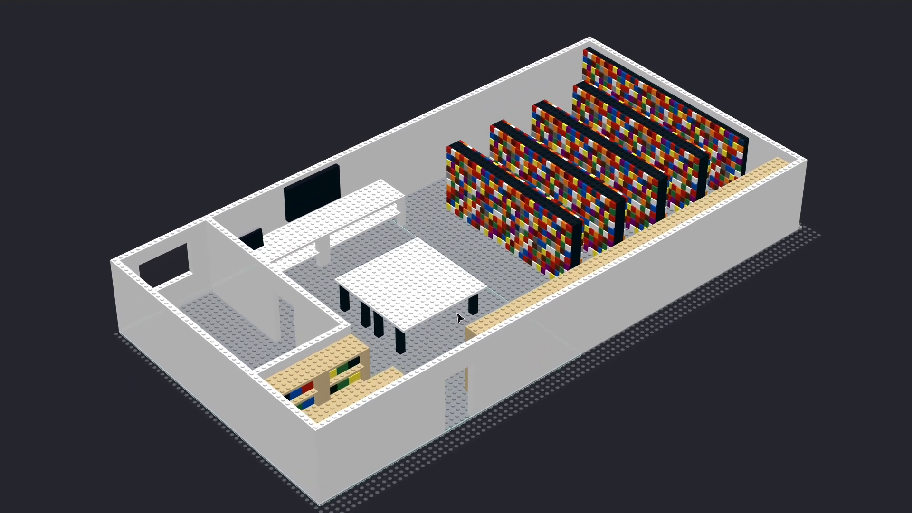
{"action": "left_click_drag", "start_coordinate": [459, 317], "coordinate": [500, 279]}
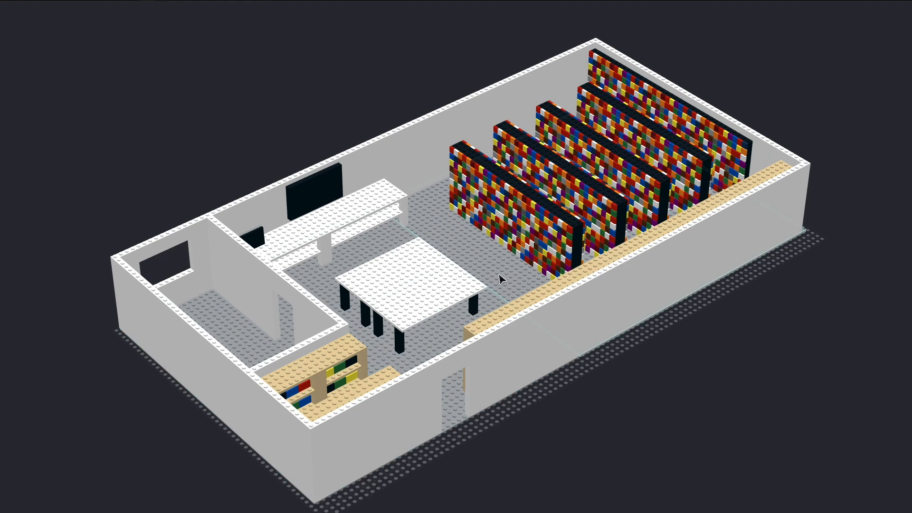
{"action": "mouse_move", "coordinate": [286, 346]}
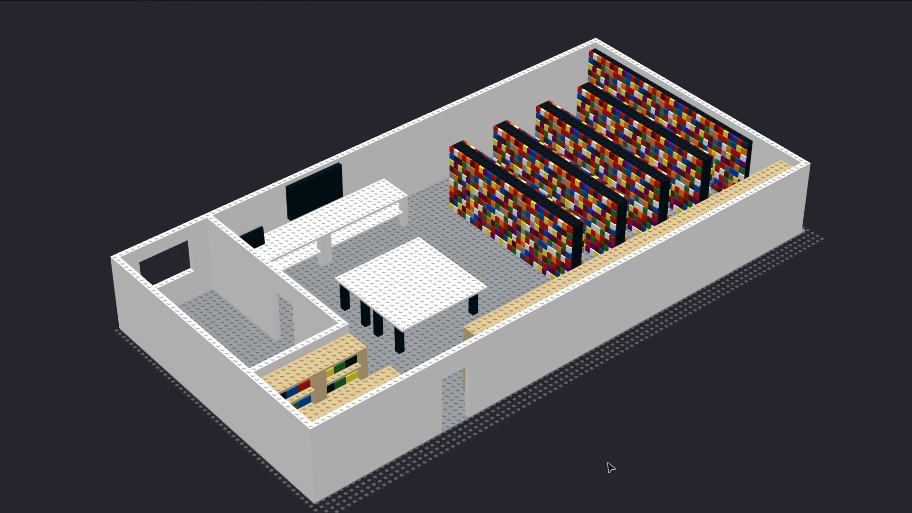
{"action": "mouse_move", "coordinate": [514, 419]}
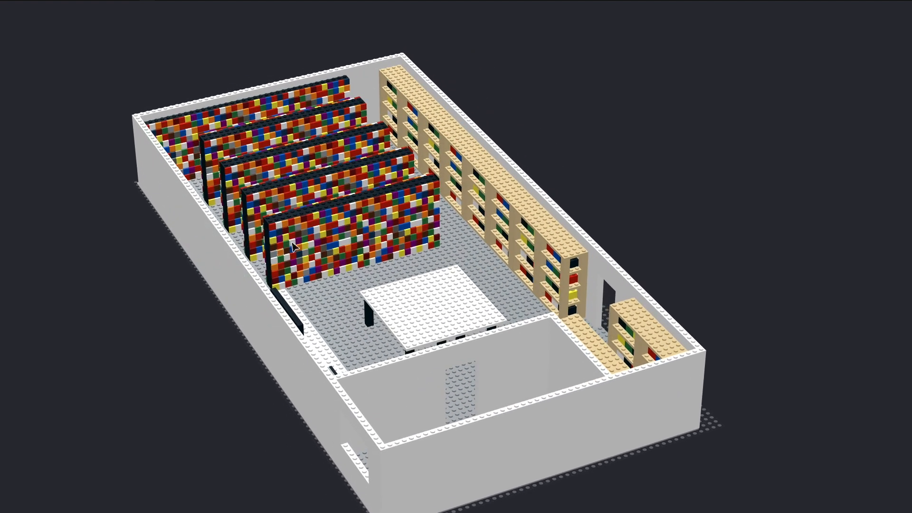
{"action": "mouse_move", "coordinate": [347, 250]}
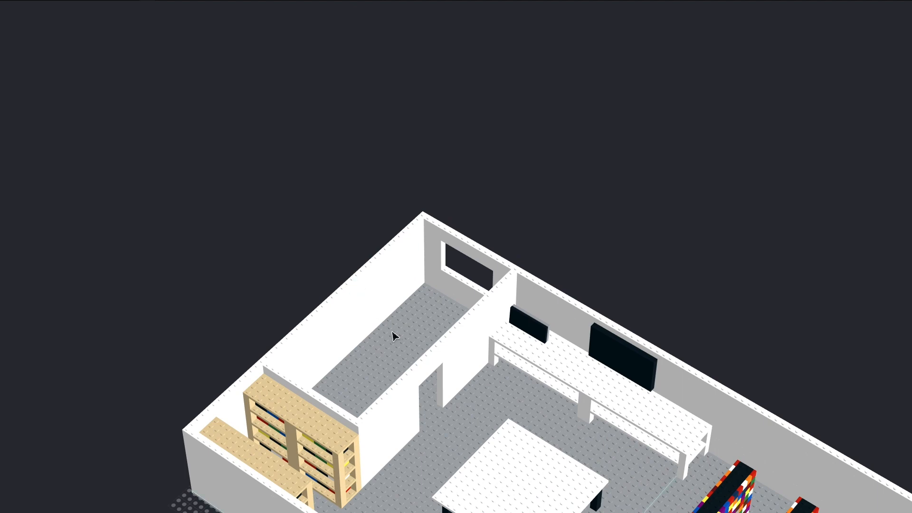
{"action": "left_click_drag", "start_coordinate": [396, 336], "coordinate": [422, 119]}
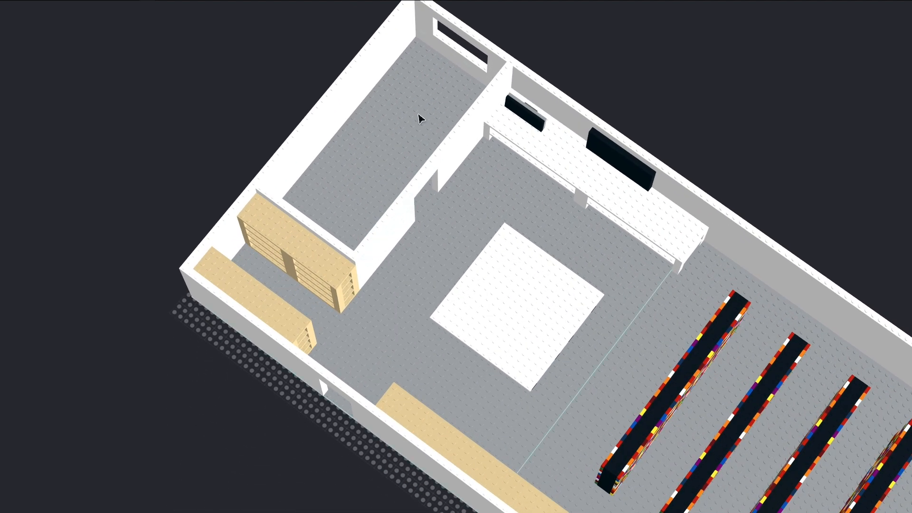
{"action": "mouse_move", "coordinate": [383, 114]}
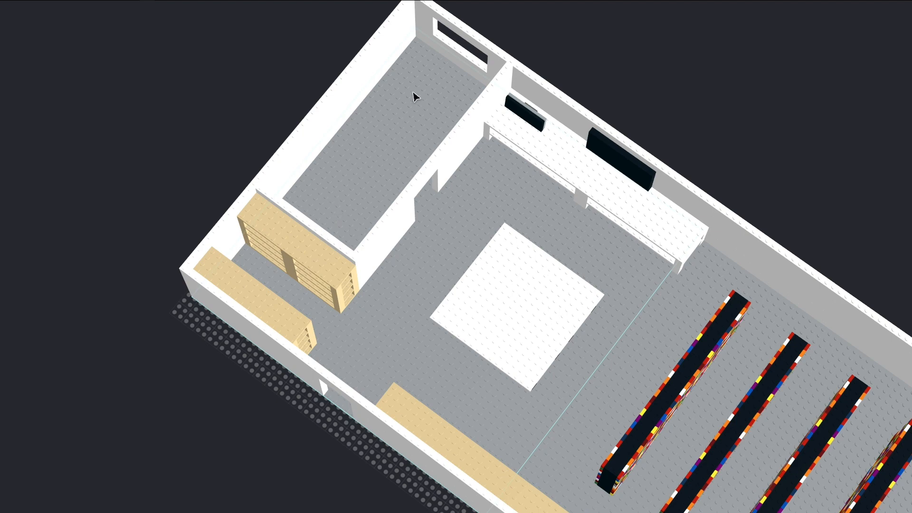
{"action": "mouse_move", "coordinate": [456, 235]}
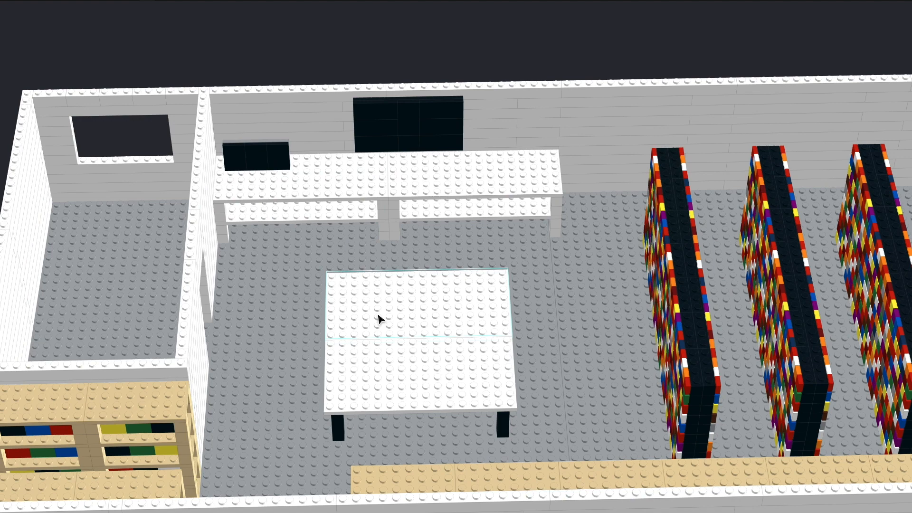
{"action": "mouse_move", "coordinate": [389, 255]}
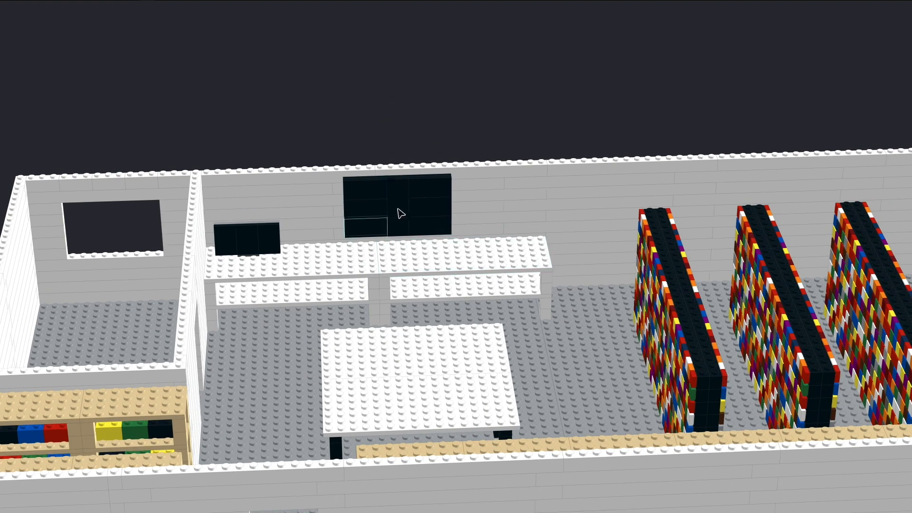
{"action": "mouse_move", "coordinate": [385, 234]}
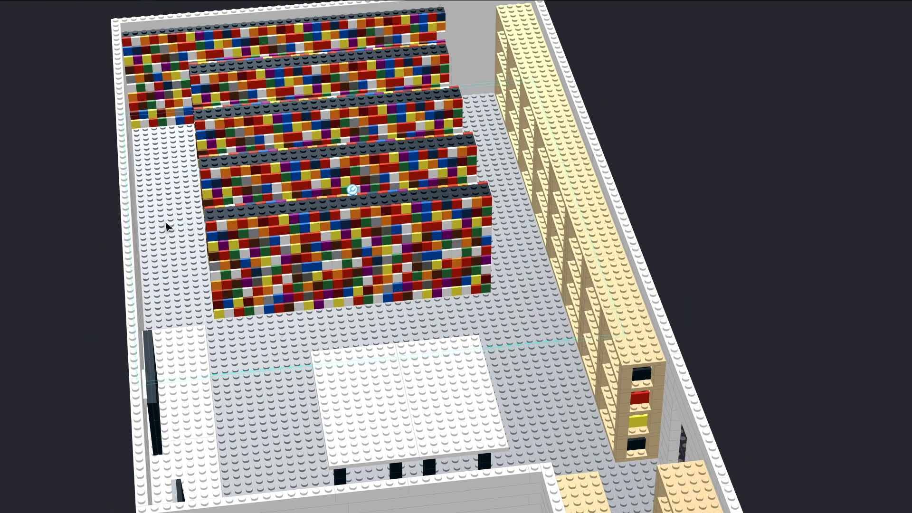
{"action": "mouse_move", "coordinate": [177, 202]}
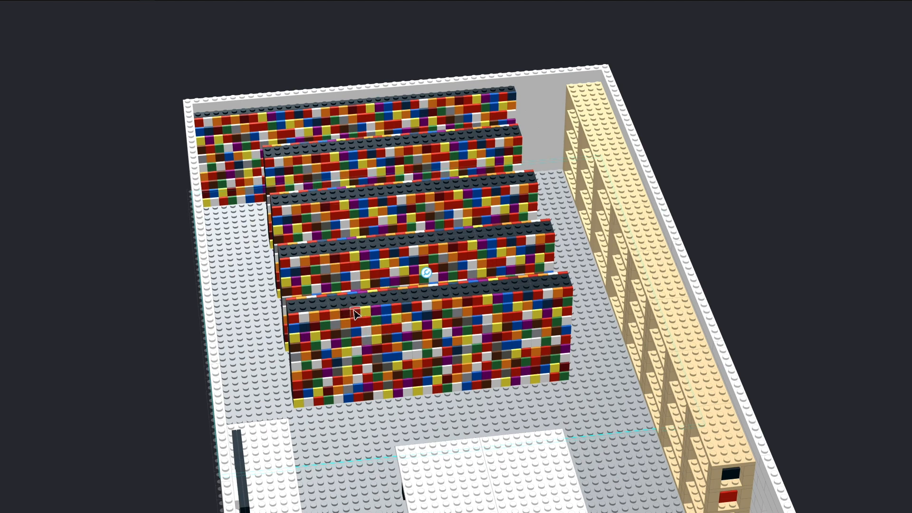
{"action": "mouse_move", "coordinate": [220, 133]}
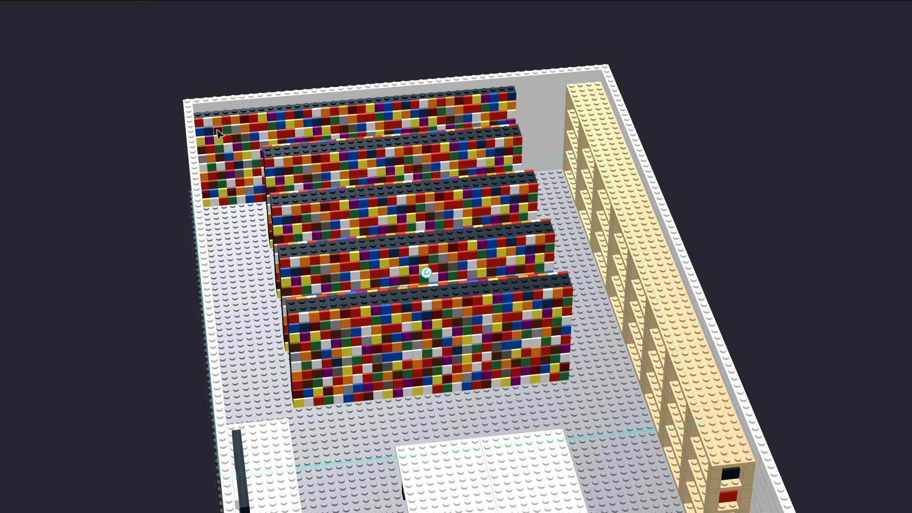
{"action": "mouse_move", "coordinate": [244, 146]}
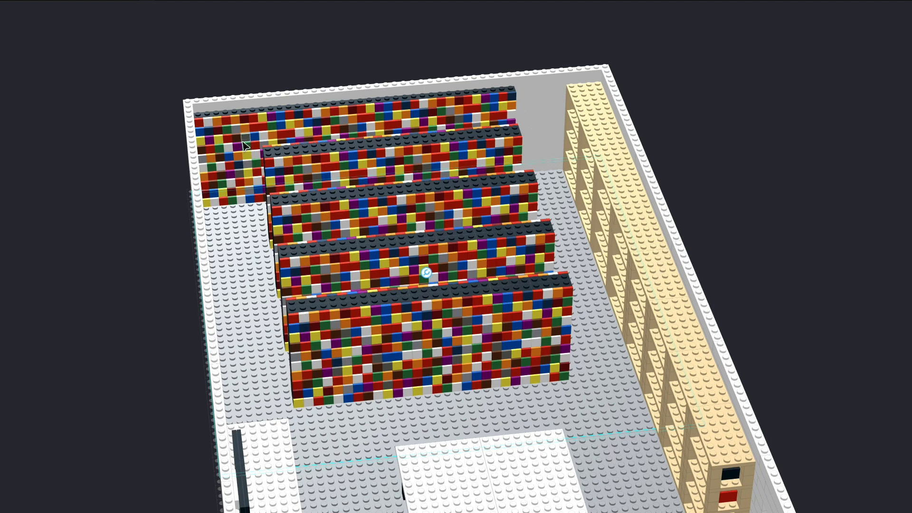
{"action": "mouse_move", "coordinate": [329, 122]}
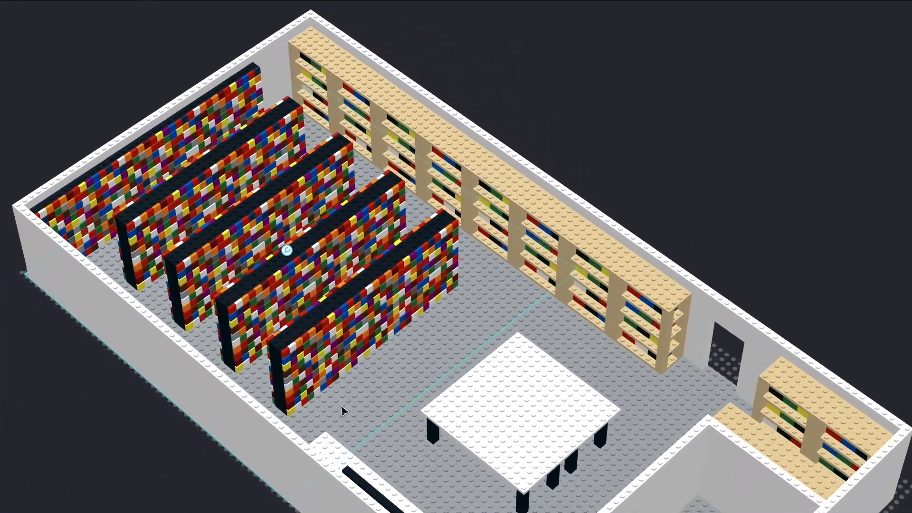
Orbit the camera to a near top-down view of the store's back room, shelves and aisles
{"action": "left_click_drag", "start_coordinate": [350, 233], "coordinate": [407, 331]}
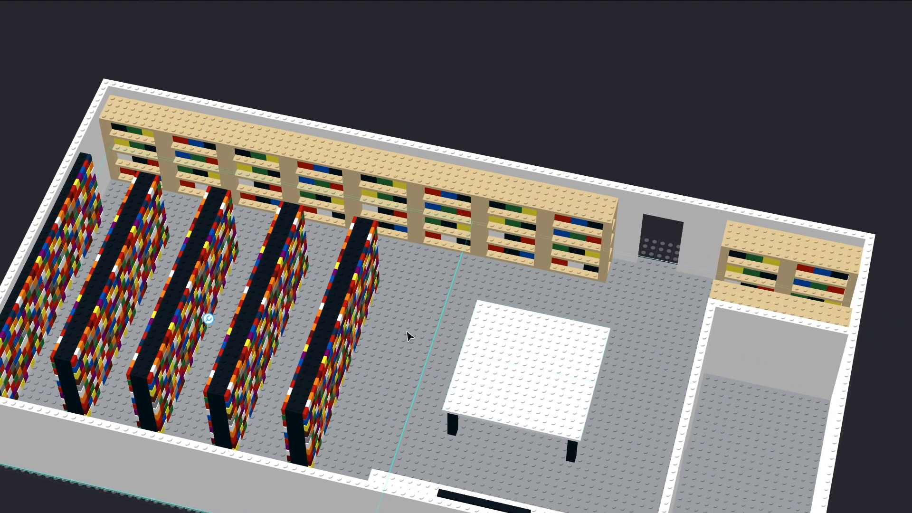
{"action": "mouse_move", "coordinate": [407, 321]}
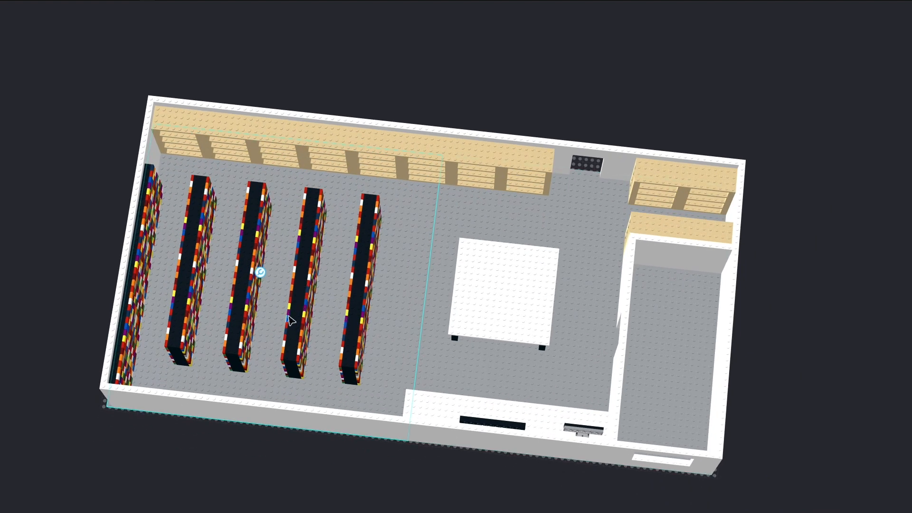
{"action": "mouse_move", "coordinate": [183, 236]}
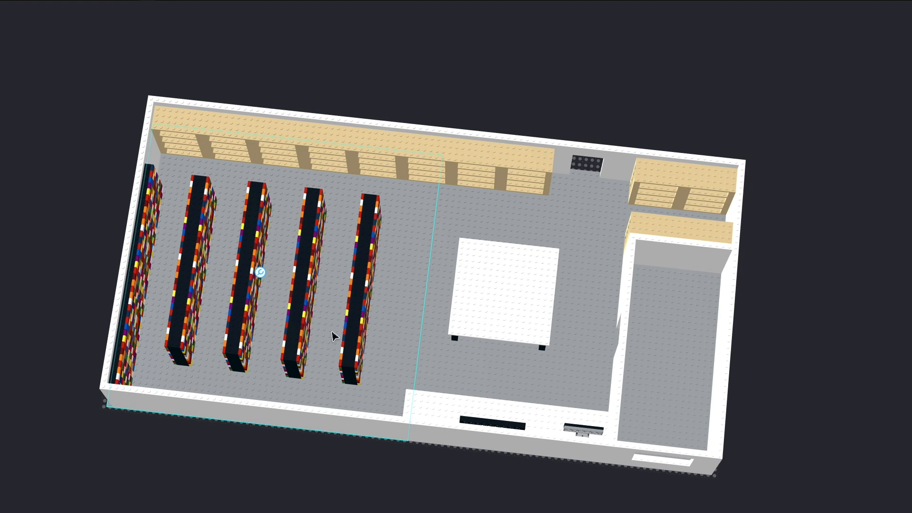
{"action": "mouse_move", "coordinate": [414, 233]}
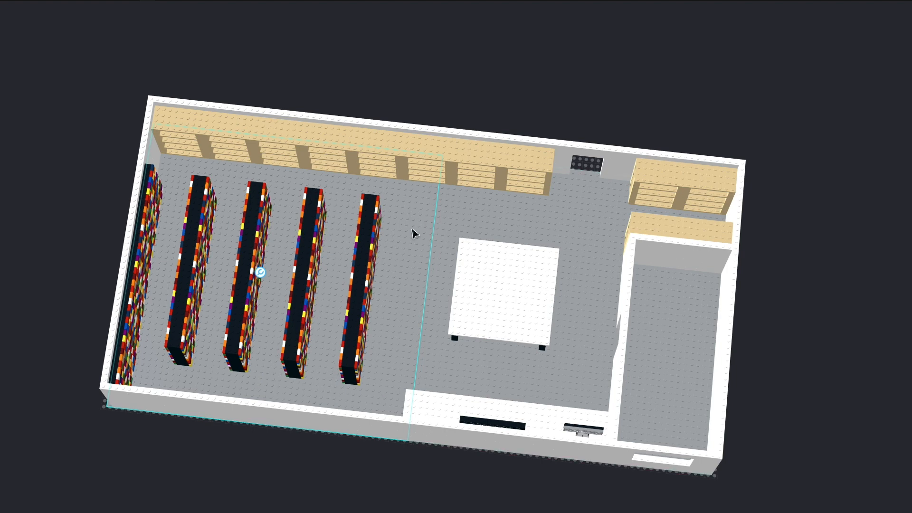
{"action": "mouse_move", "coordinate": [124, 378]}
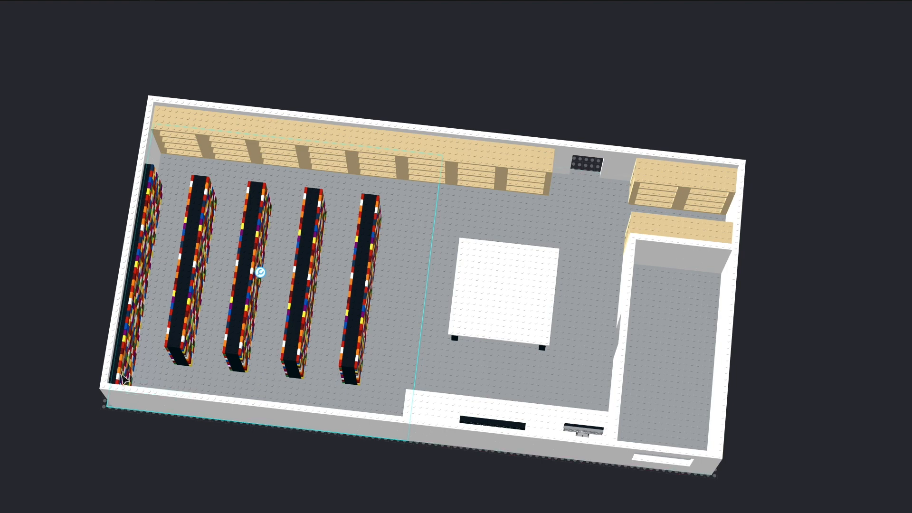
{"action": "mouse_move", "coordinate": [177, 179]}
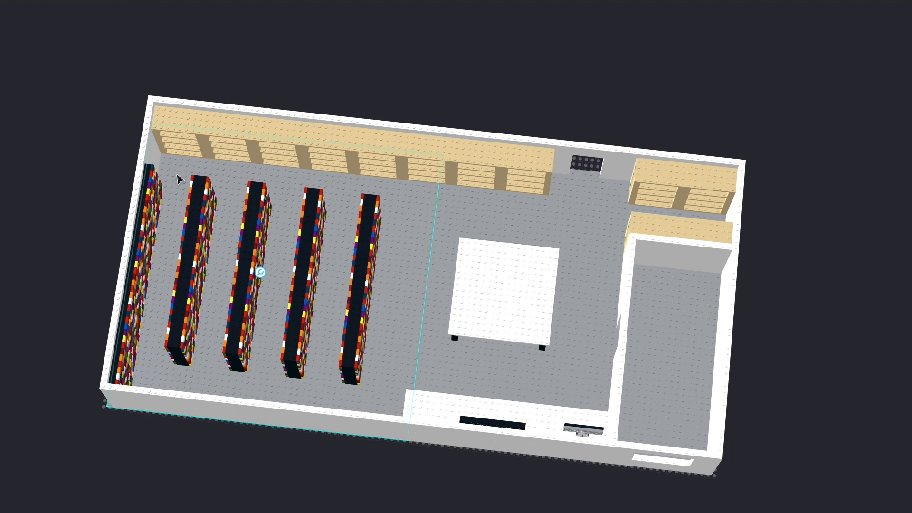
{"action": "mouse_move", "coordinate": [195, 351]}
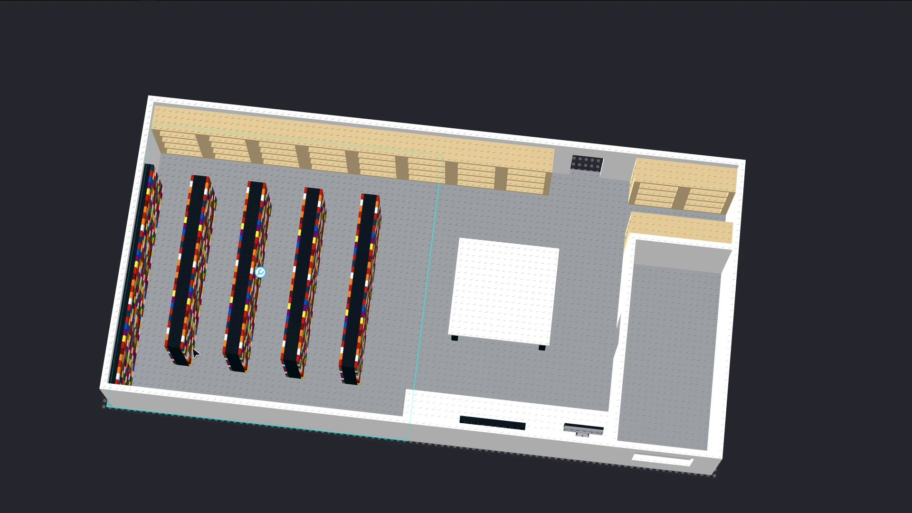
{"action": "mouse_move", "coordinate": [211, 357]}
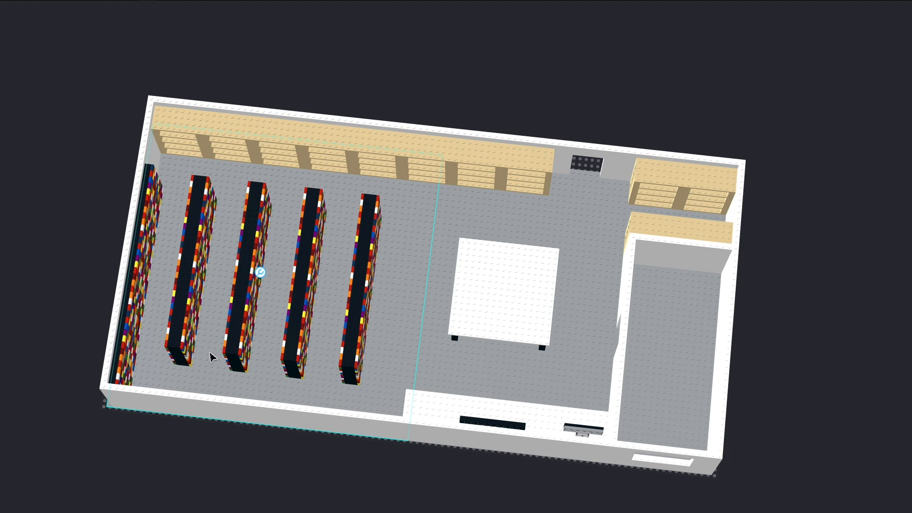
{"action": "mouse_move", "coordinate": [329, 274]}
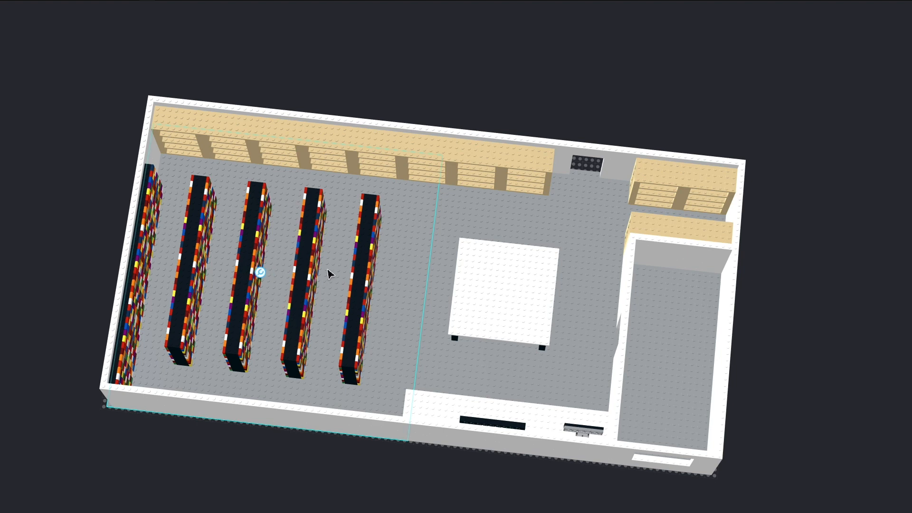
{"action": "mouse_move", "coordinate": [390, 225]}
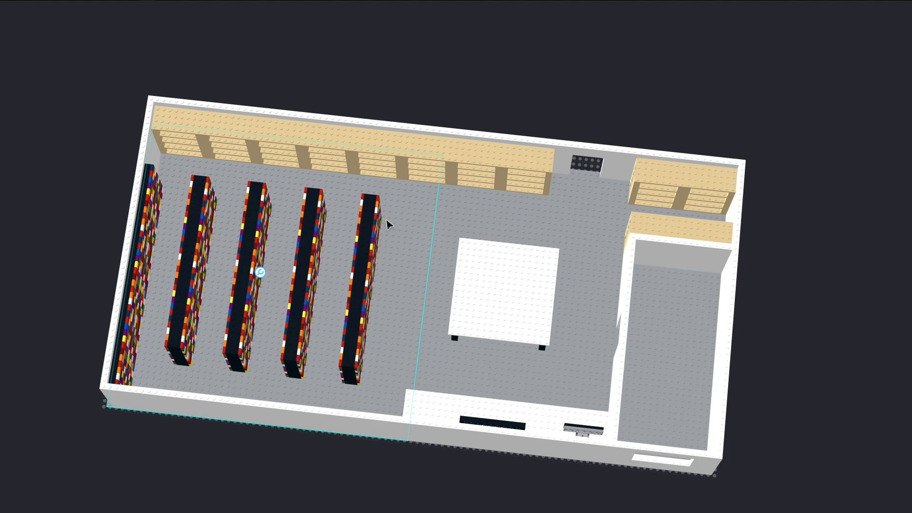
{"action": "mouse_move", "coordinate": [484, 418]}
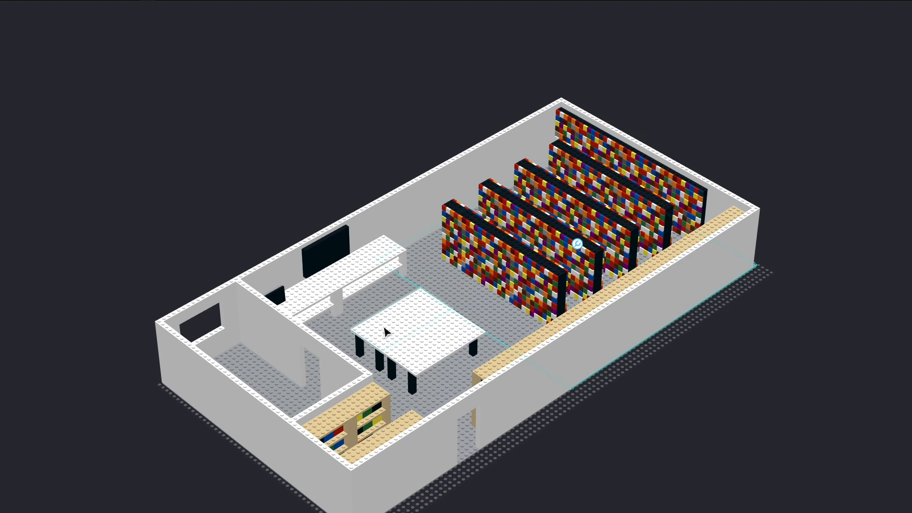
{"action": "mouse_move", "coordinate": [393, 308]}
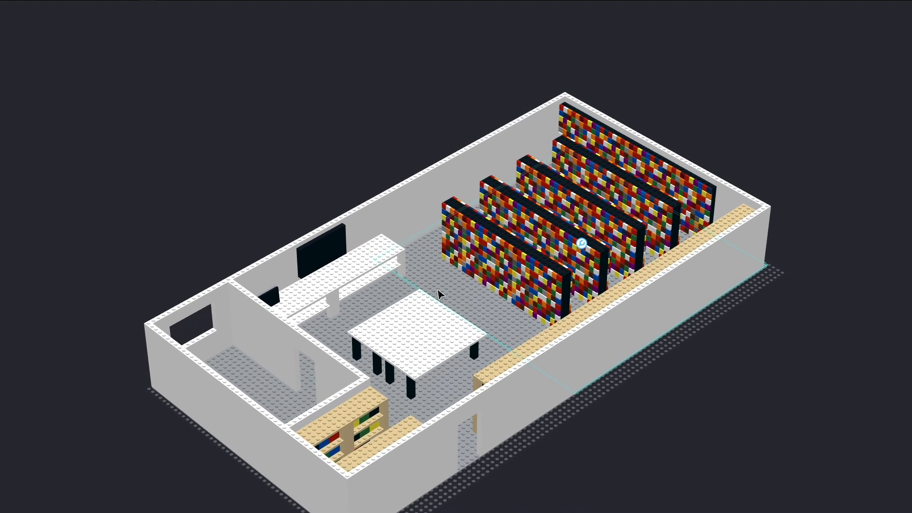
Zoom in on the packing table, counter and back room beside the drawer aisles
{"action": "left_click_drag", "start_coordinate": [456, 293], "coordinate": [459, 309]}
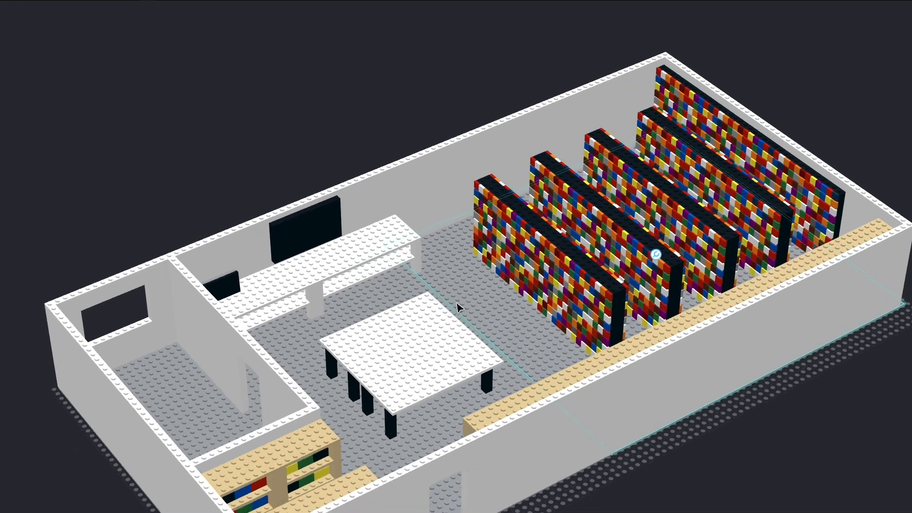